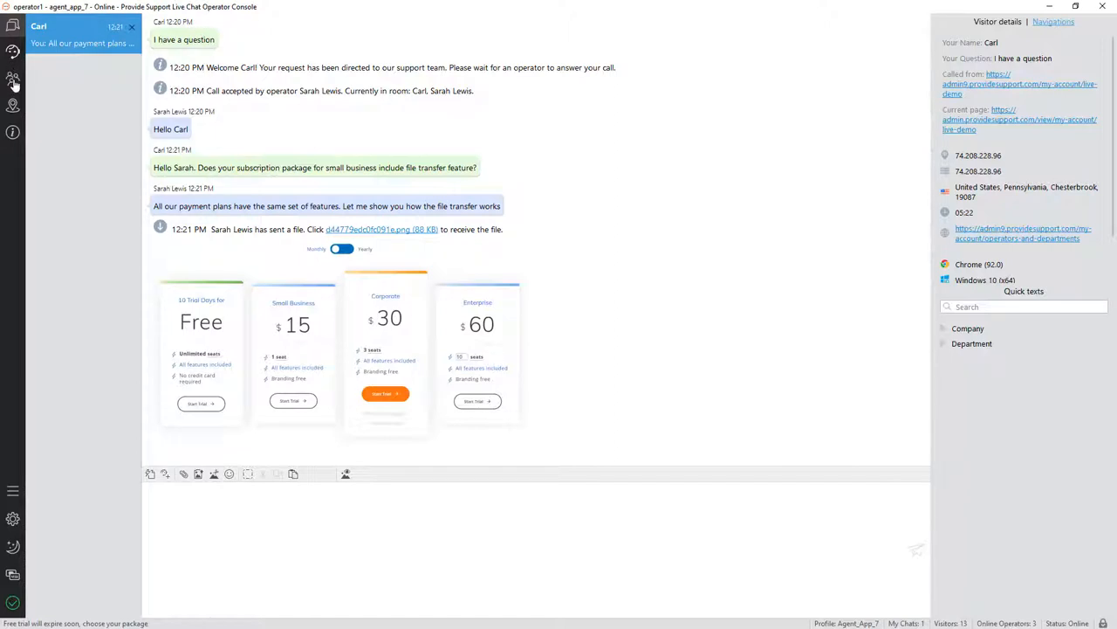
- Browse the visitor list and visitor world map from the left menu, then return to Carl's chat
left_click(14, 79)
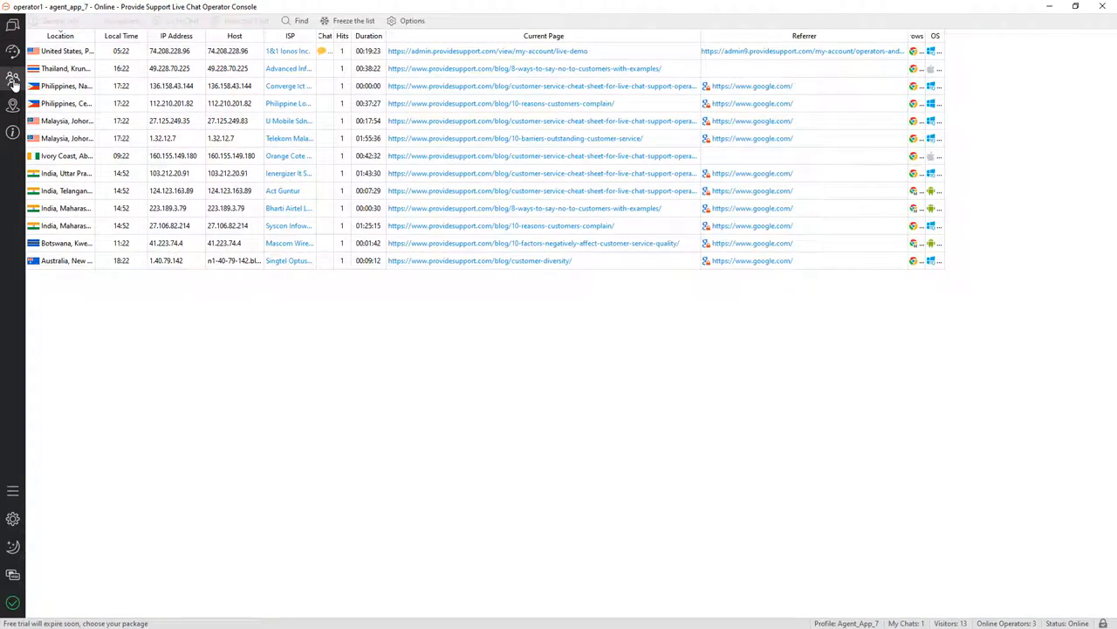
left_click(14, 104)
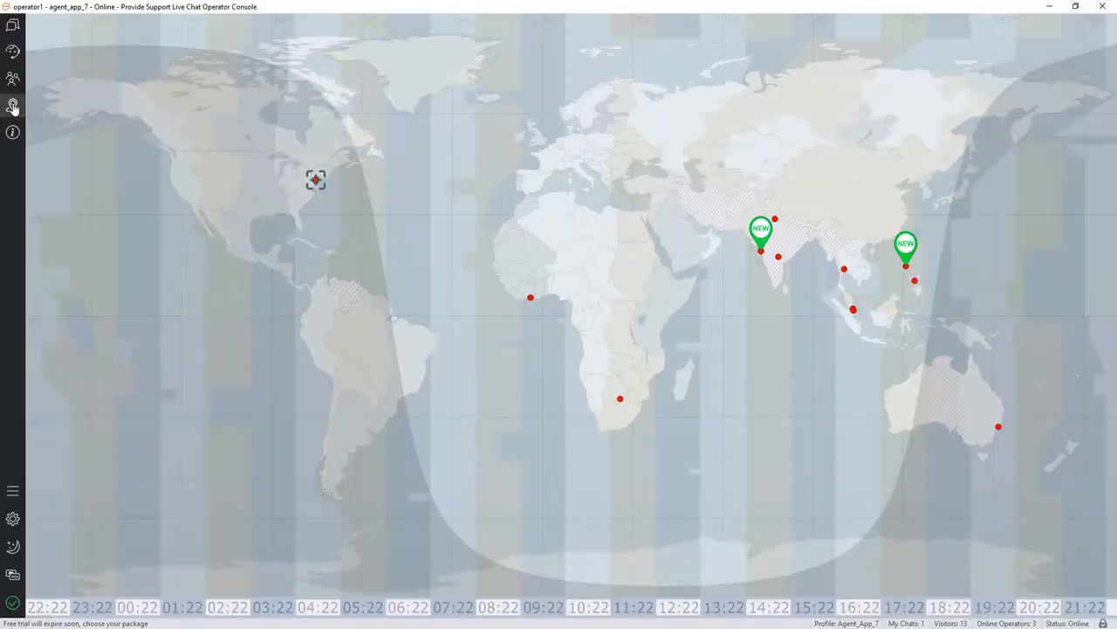
left_click(12, 25)
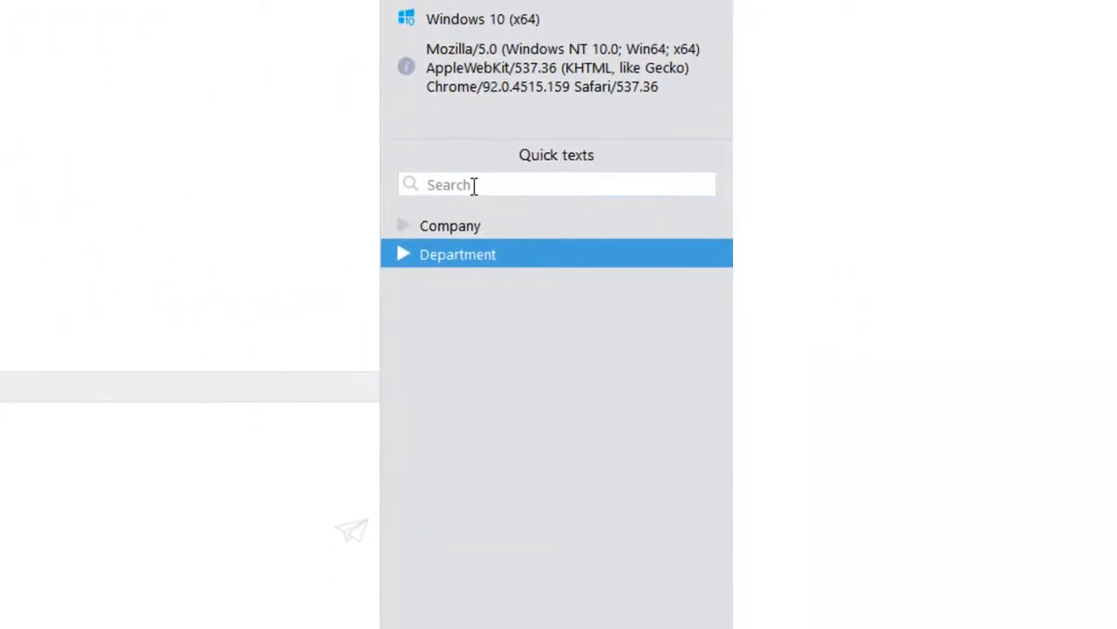
- Filter quick texts by 'price', preview the Prices reply, and collapse the Department group
type("price")
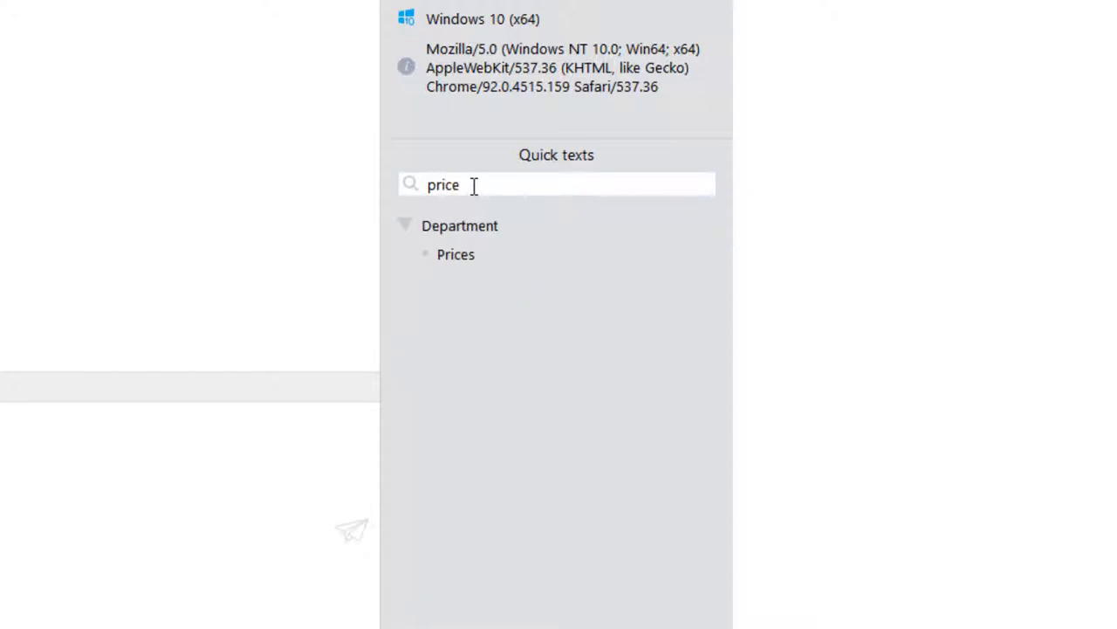
left_click(456, 255)
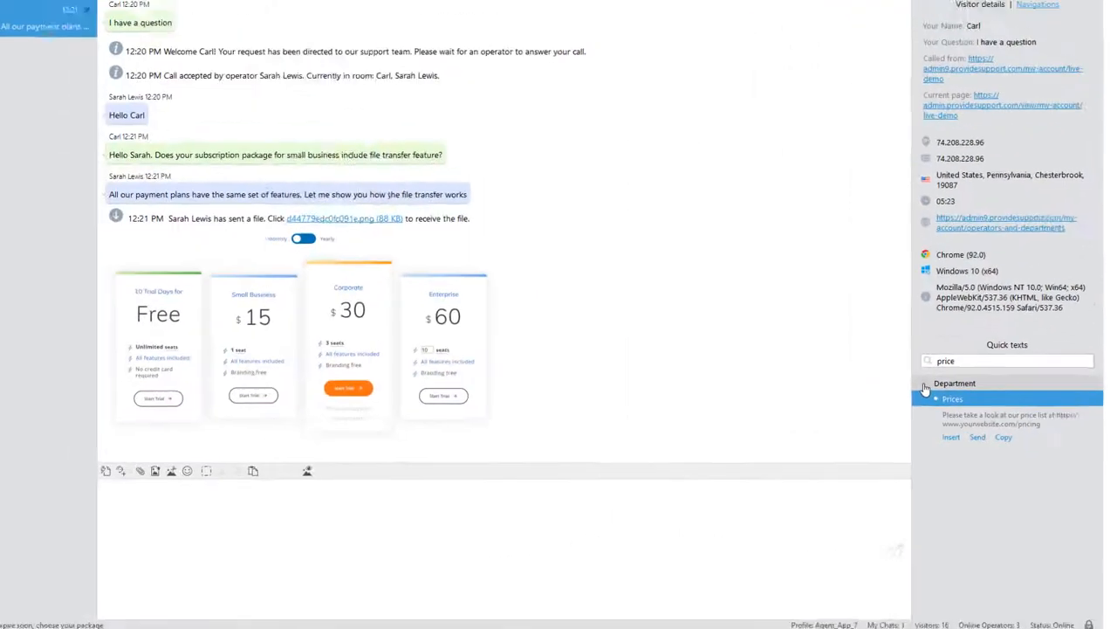
left_click(953, 382)
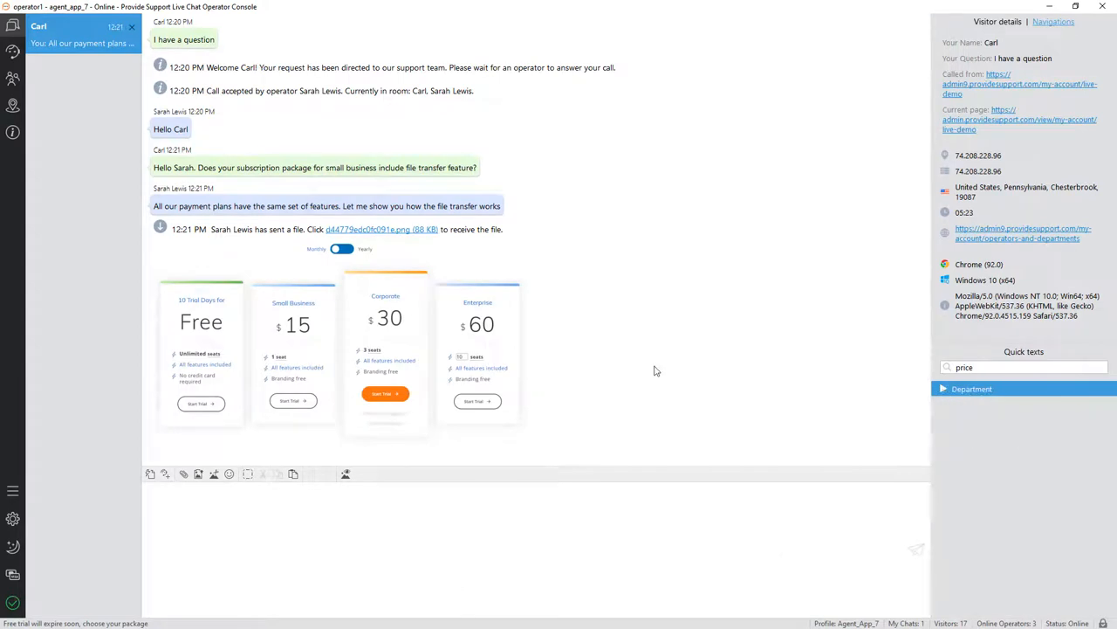
- Enable Split Mode from the main menu's View options so the team list sits under the chat
left_click(14, 489)
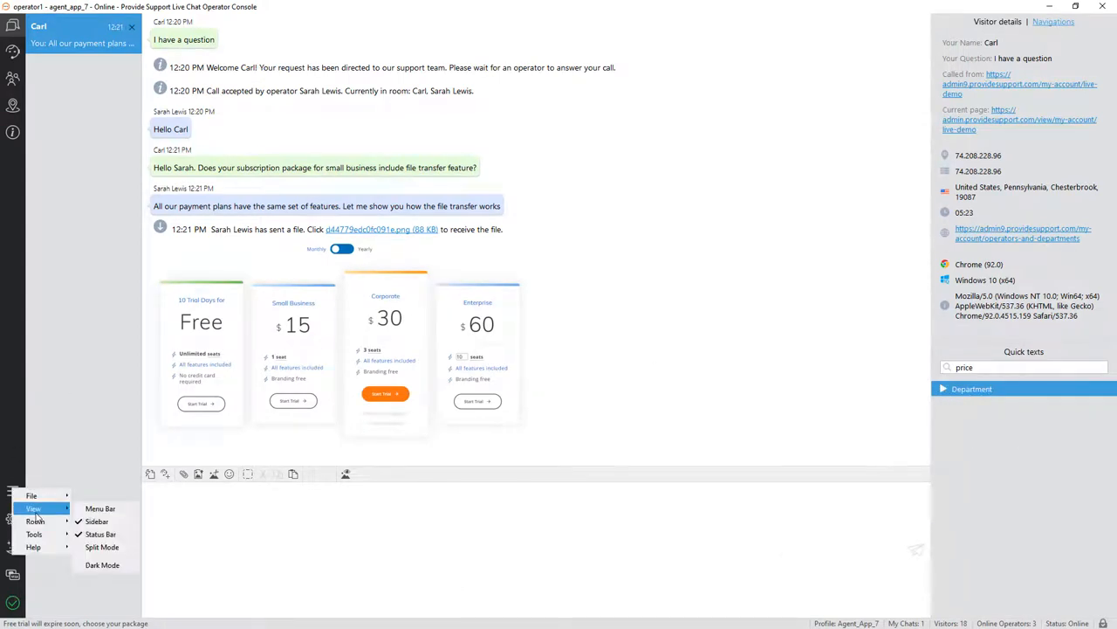
mouse_move(101, 534)
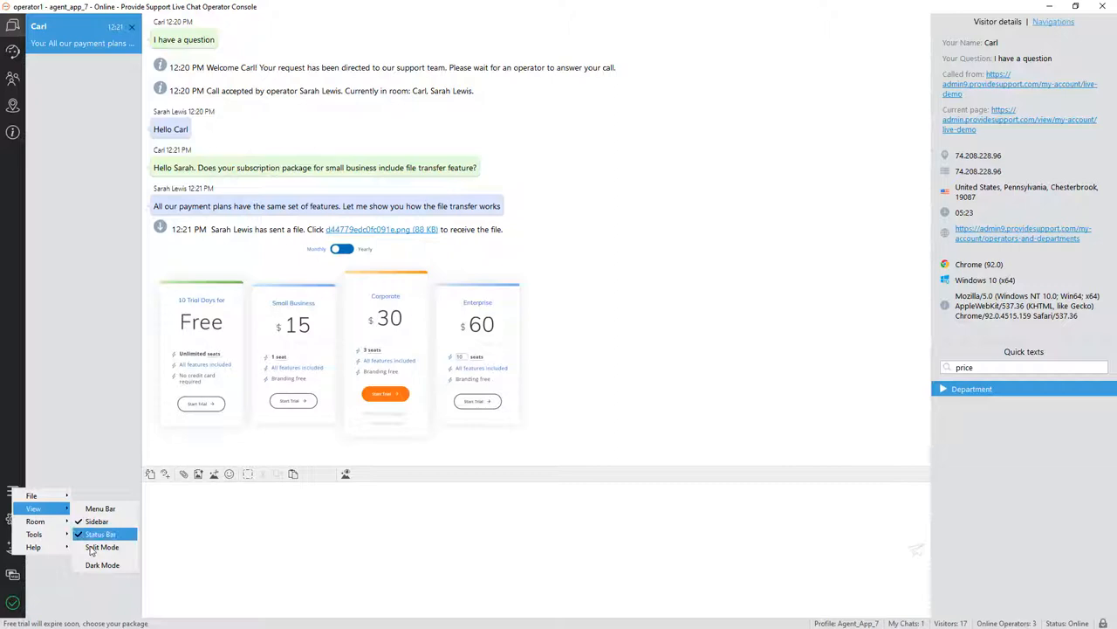
left_click(101, 547)
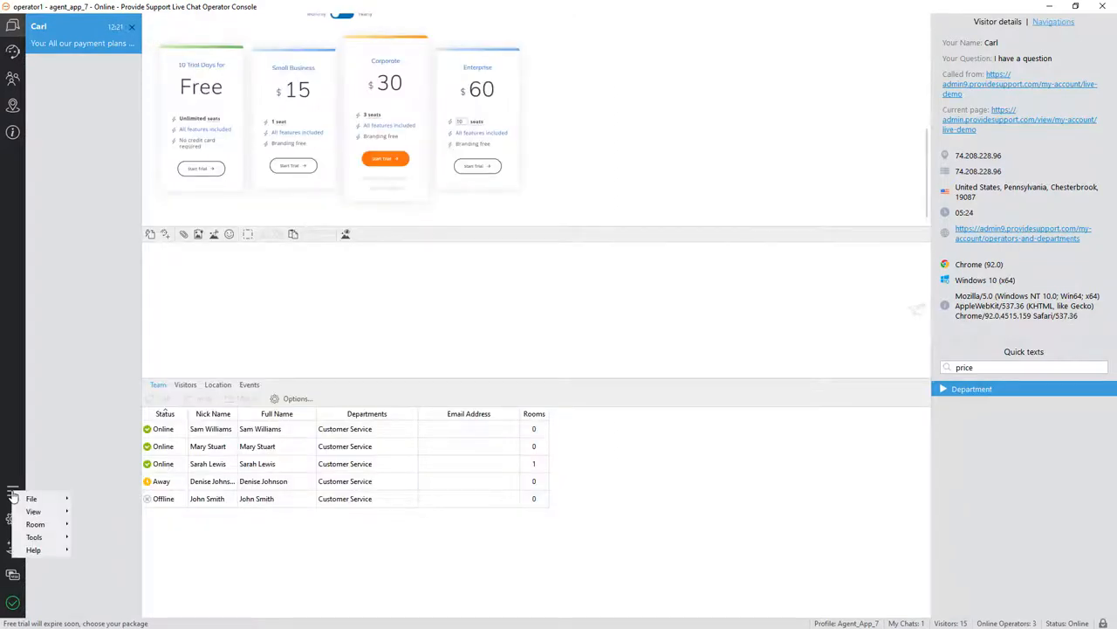
left_click(34, 510)
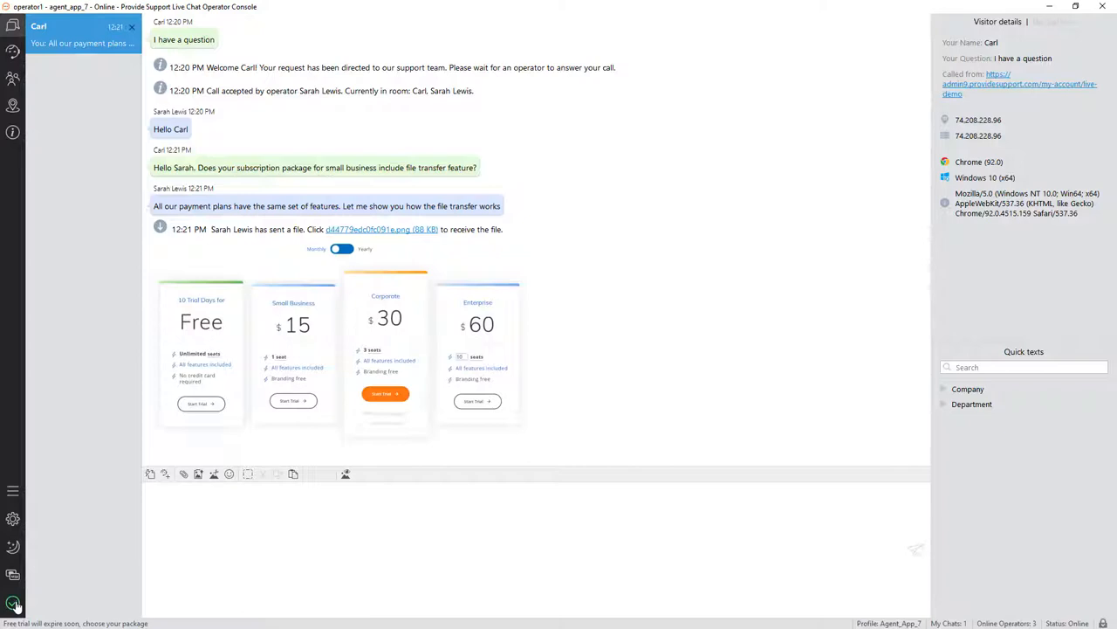
left_click(14, 603)
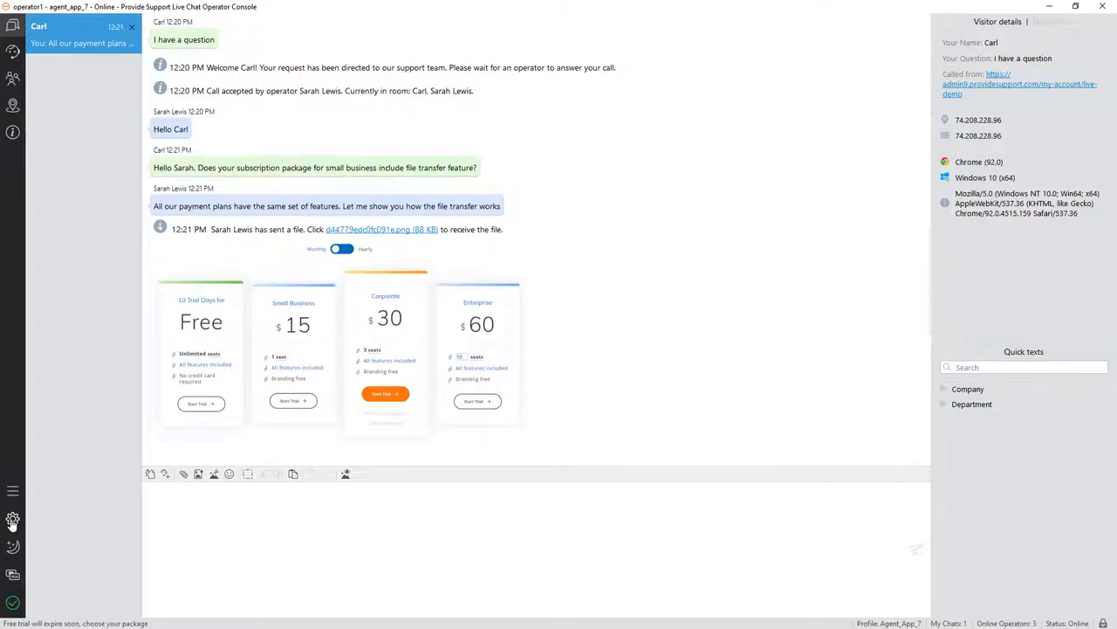
- Raise the Light Mode Saturation in Palette settings for a pink tint and apply it
left_click(13, 521)
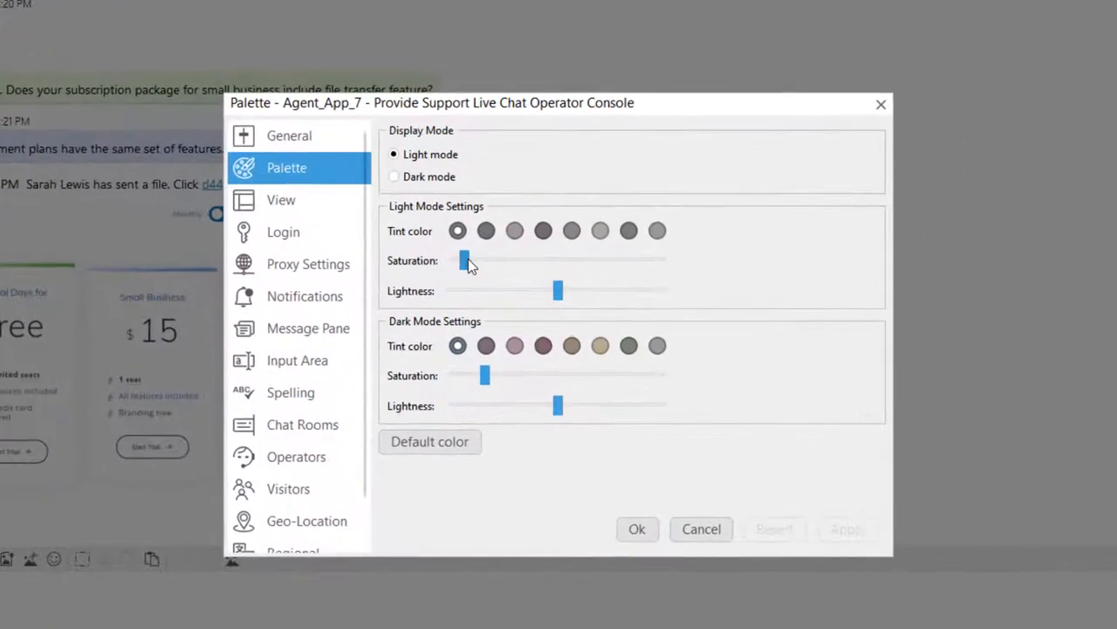
left_click_drag(465, 260, 541, 261)
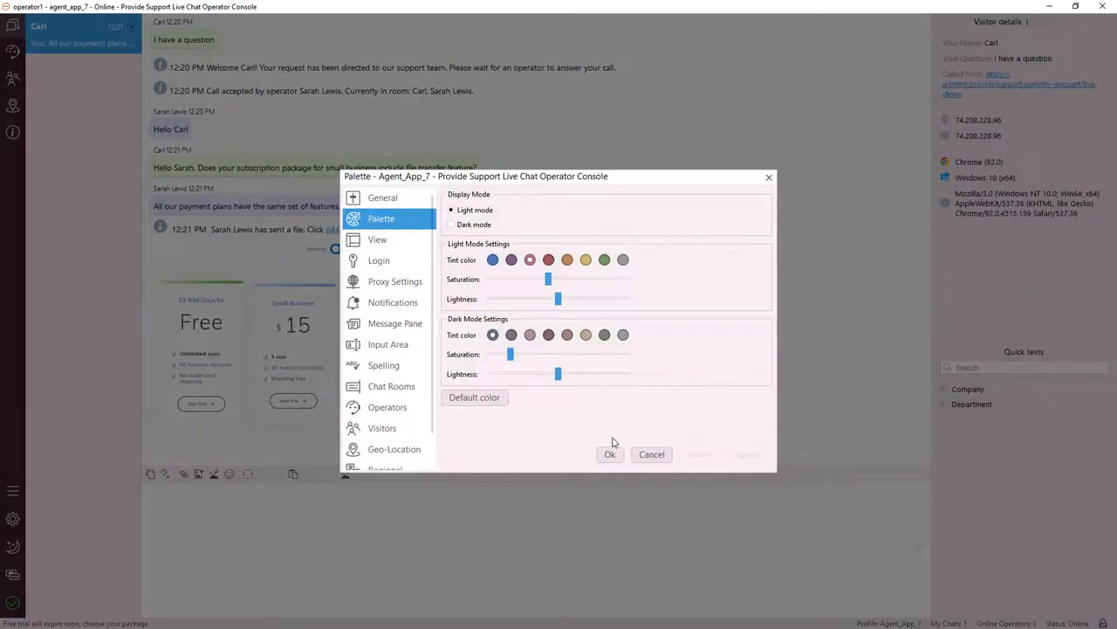
left_click(610, 454)
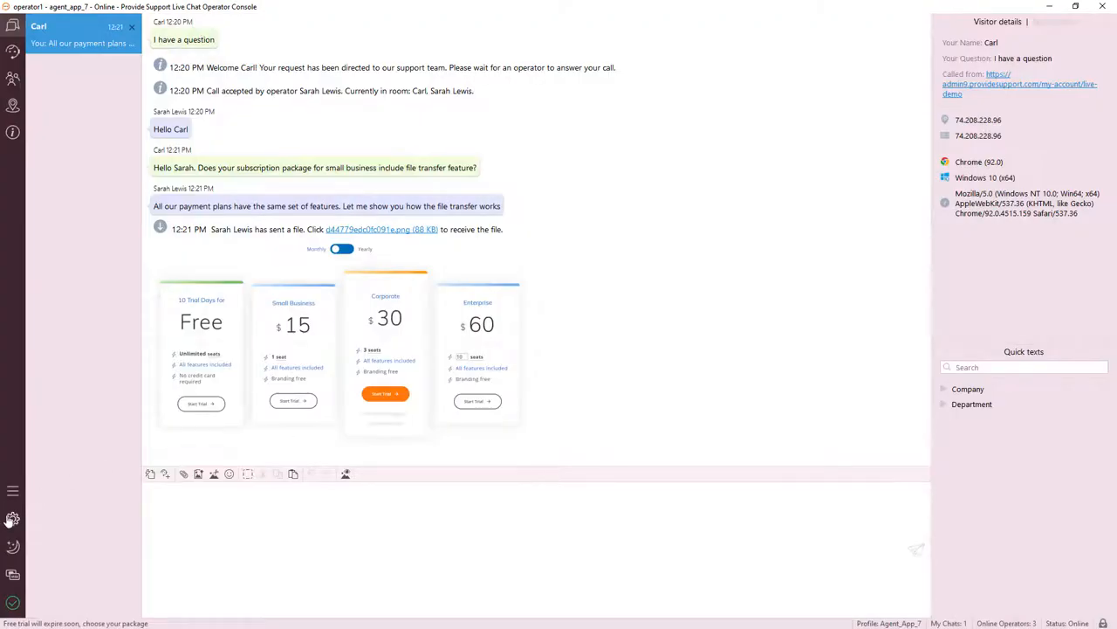
mouse_move(611, 461)
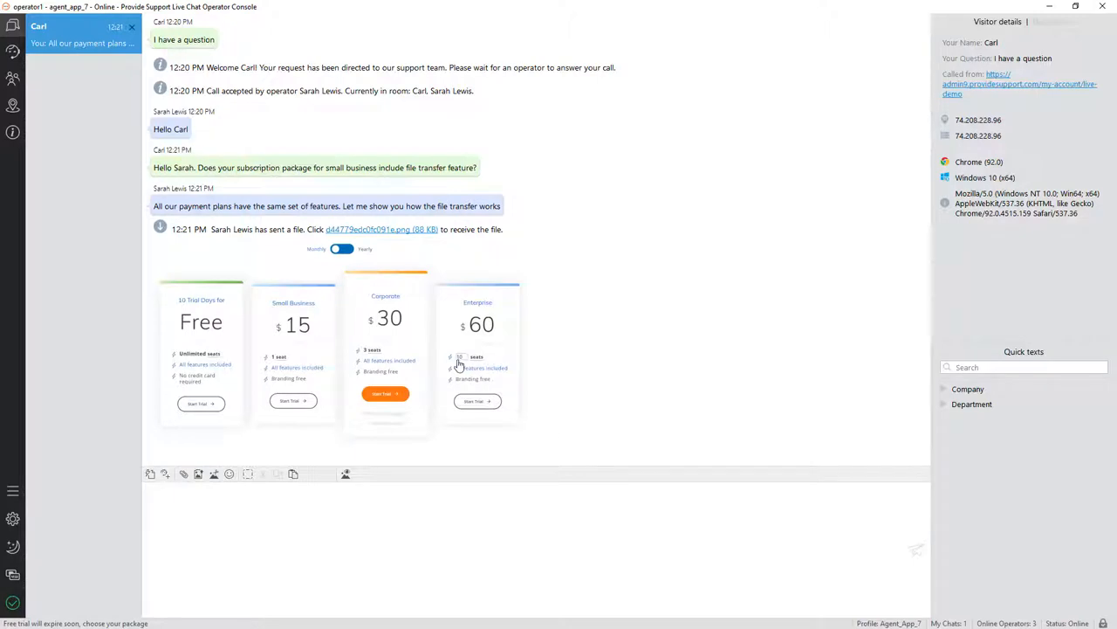
left_click(386, 350)
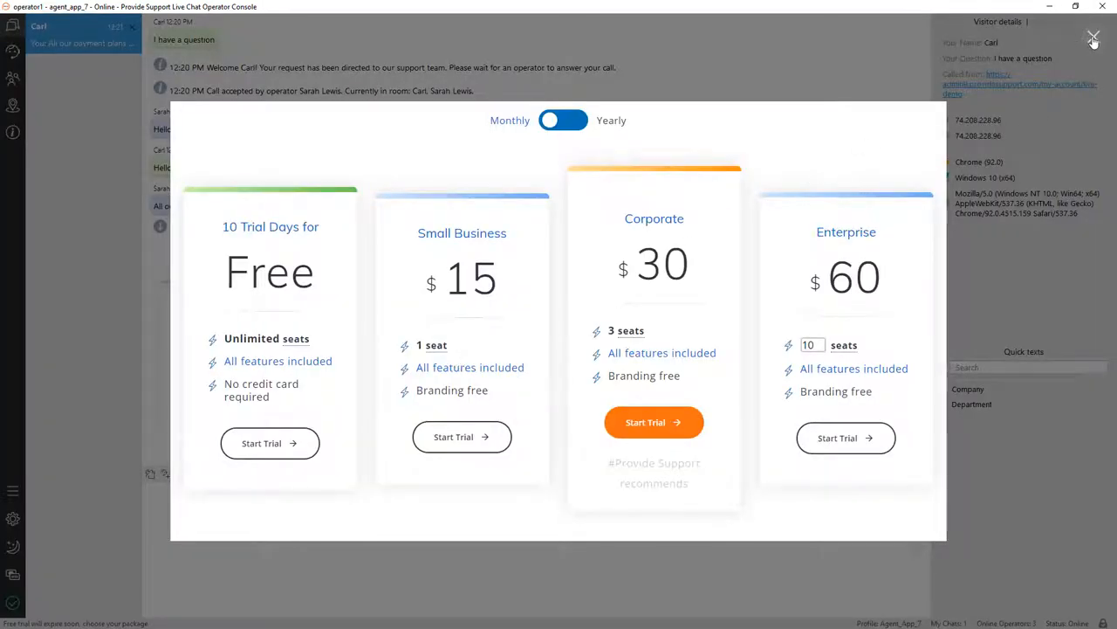
left_click(1093, 38)
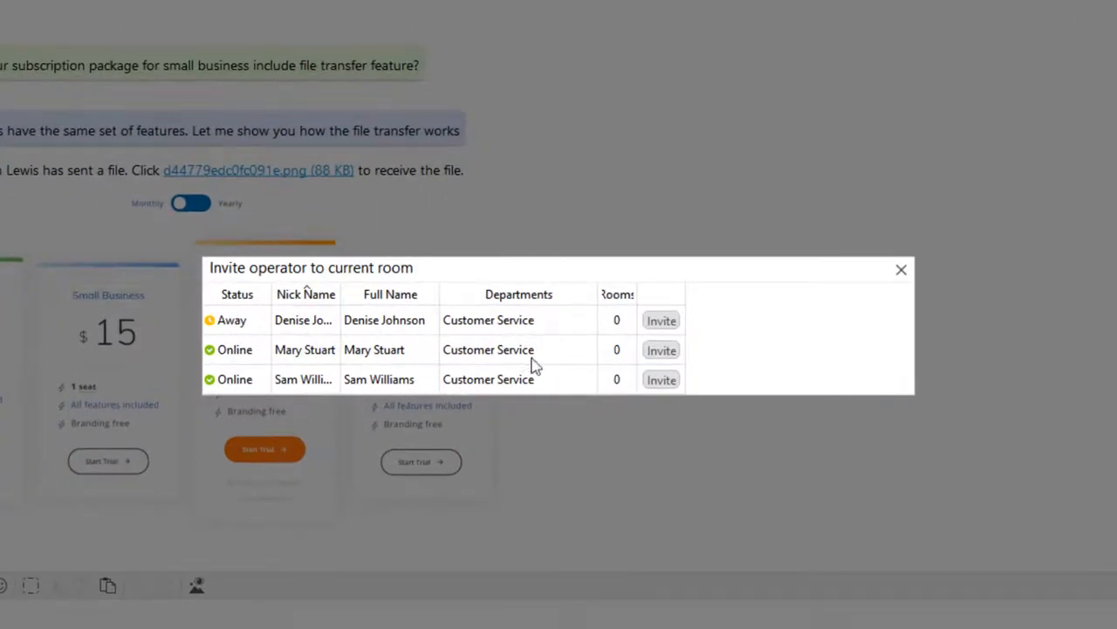
- Invite online operator Mary Stuart into Carl's chat room, then reopen the console settings
left_click(901, 269)
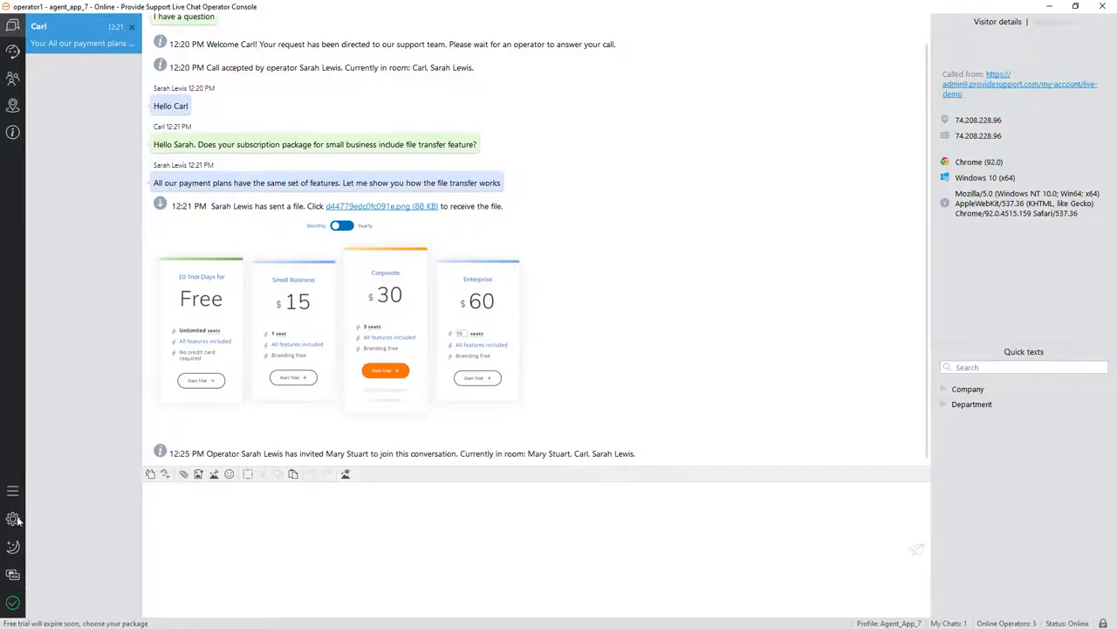
left_click(14, 519)
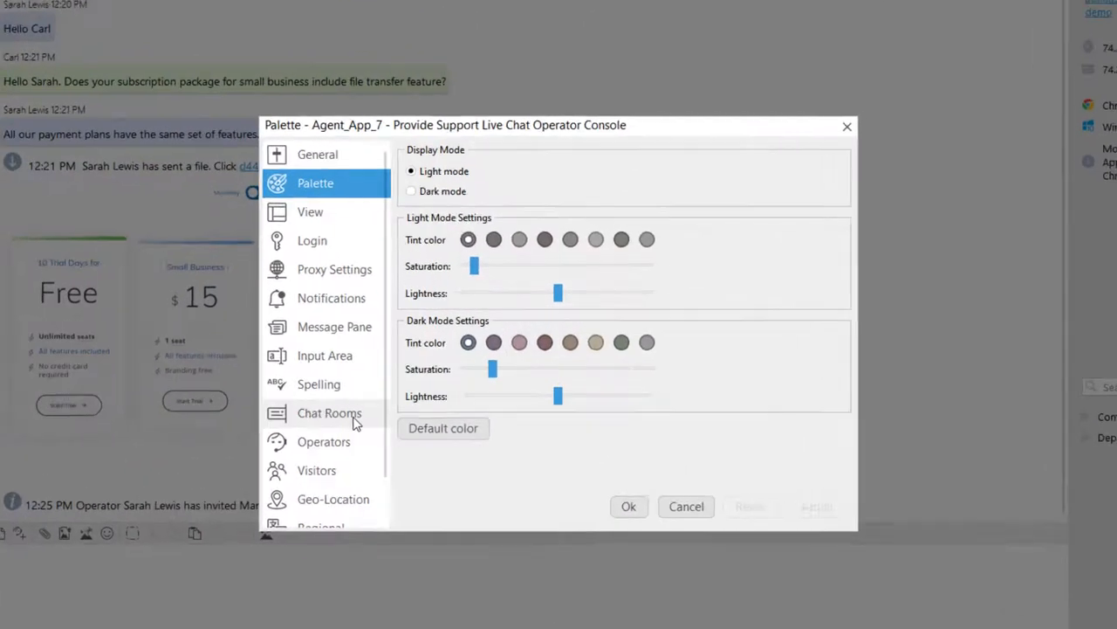
left_click(328, 412)
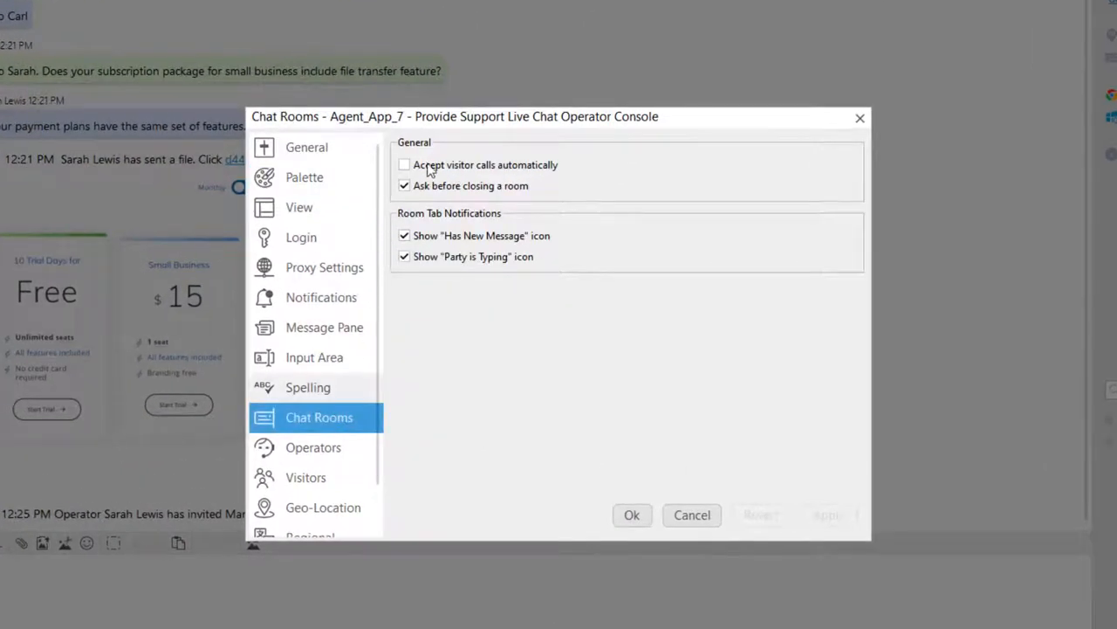
left_click(405, 164)
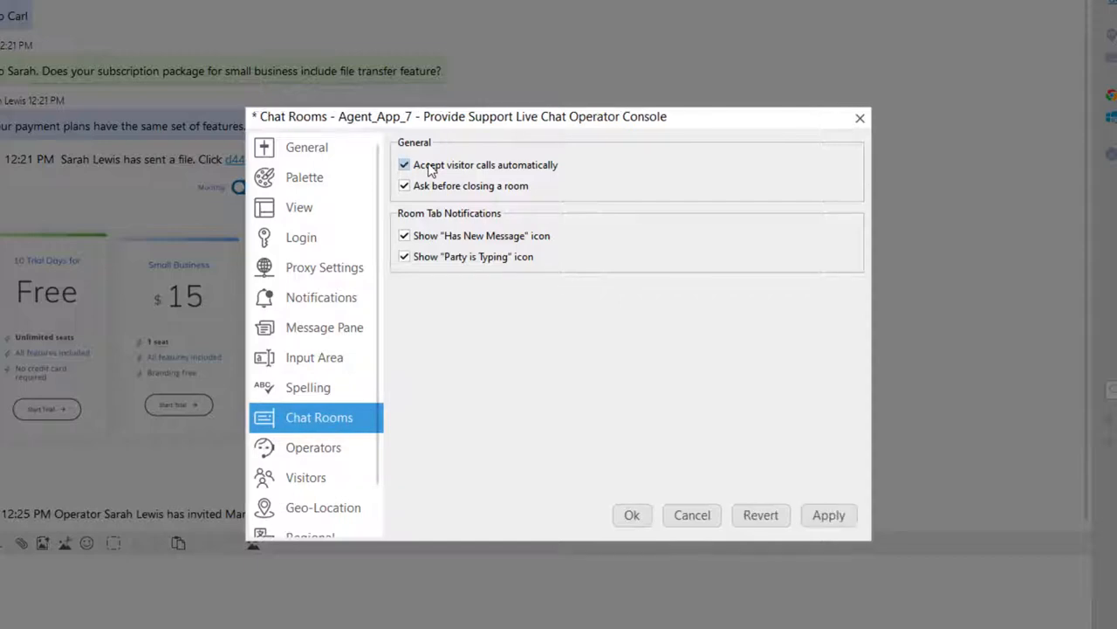
left_click(405, 164)
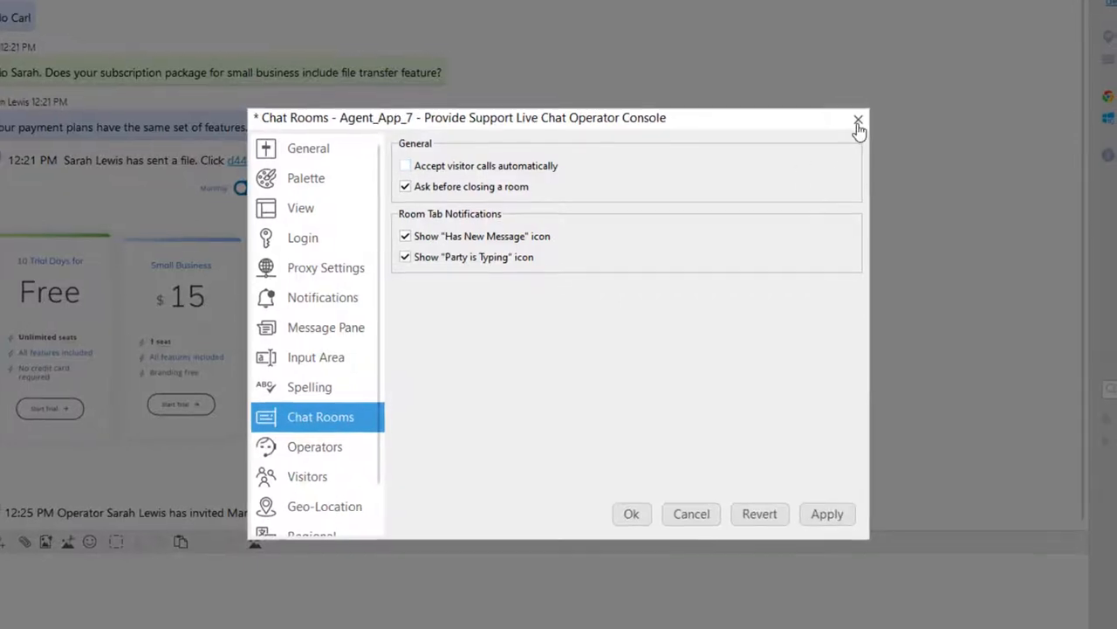
left_click(859, 119)
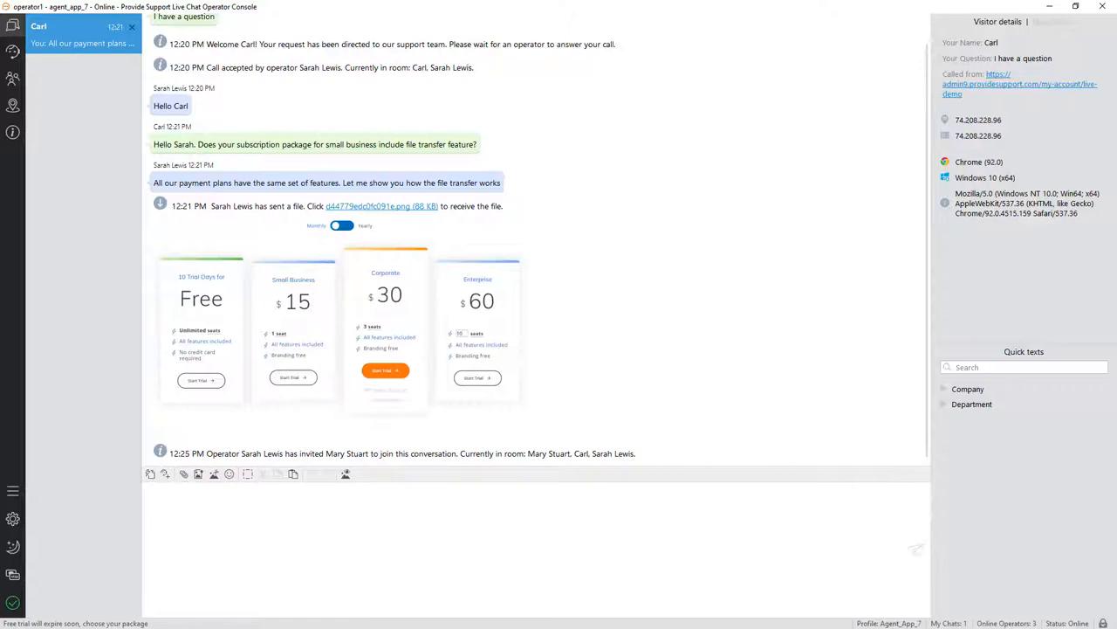